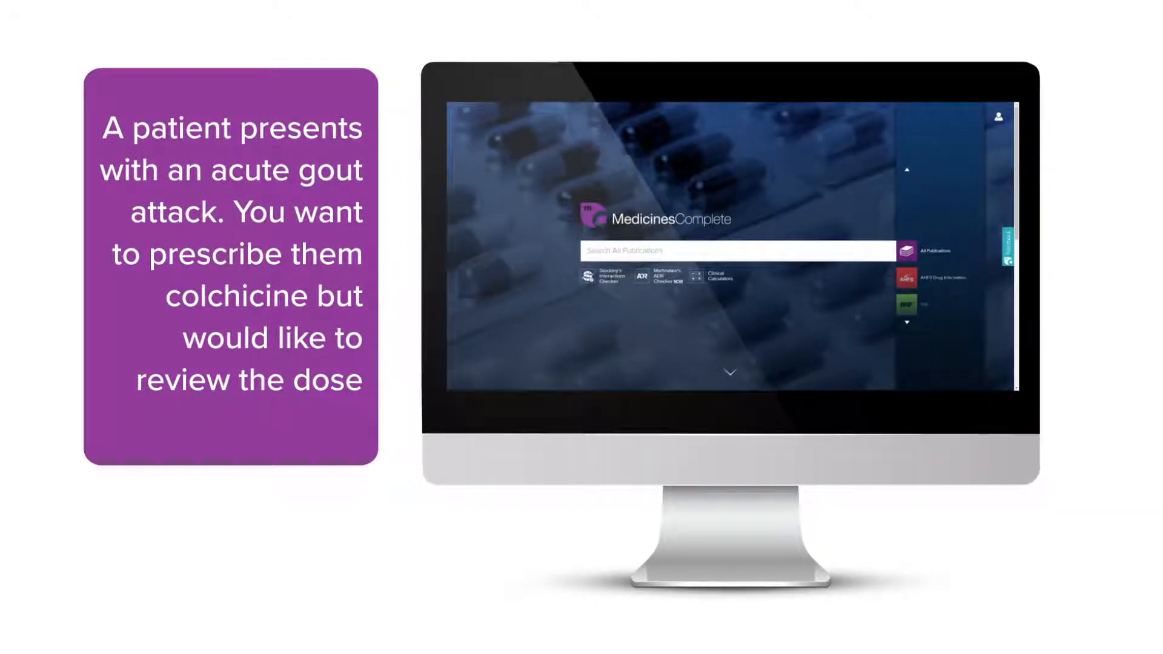
- Search all MedicinesComplete publications for colchicine
text(colchi)
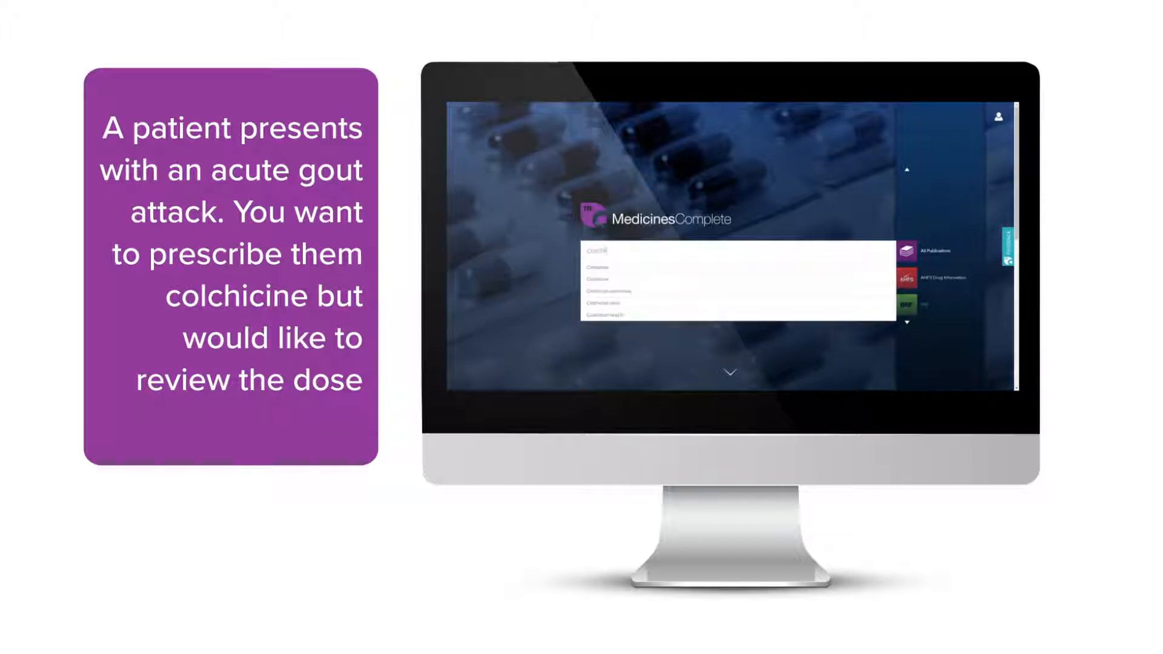
text(colchicine)
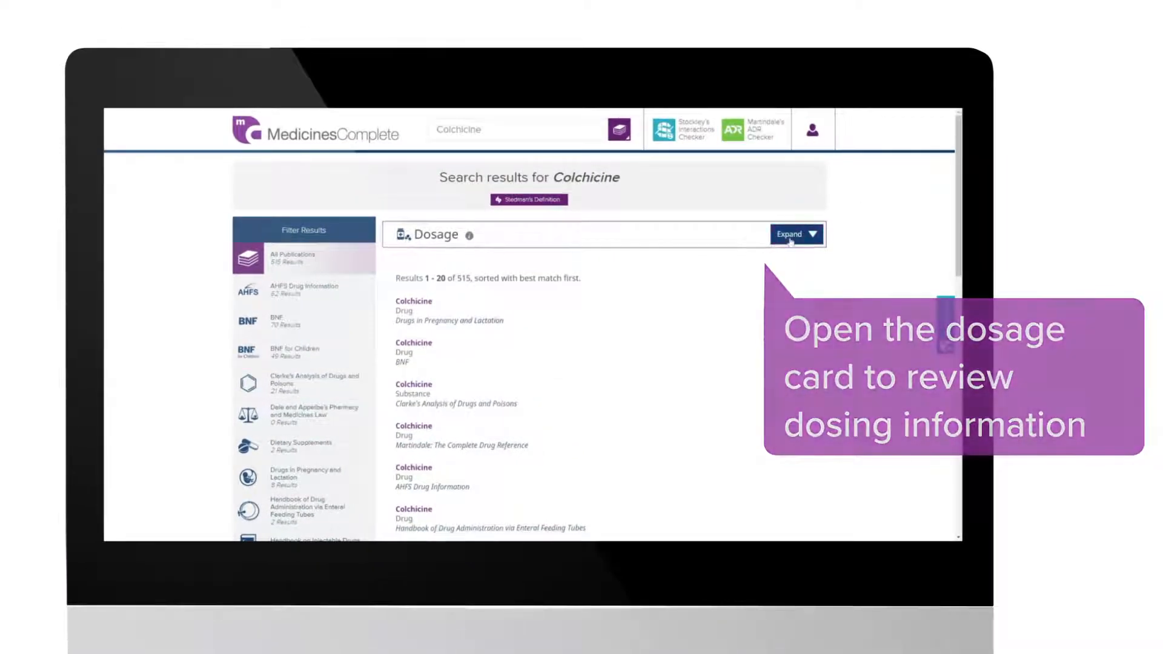
click(795, 235)
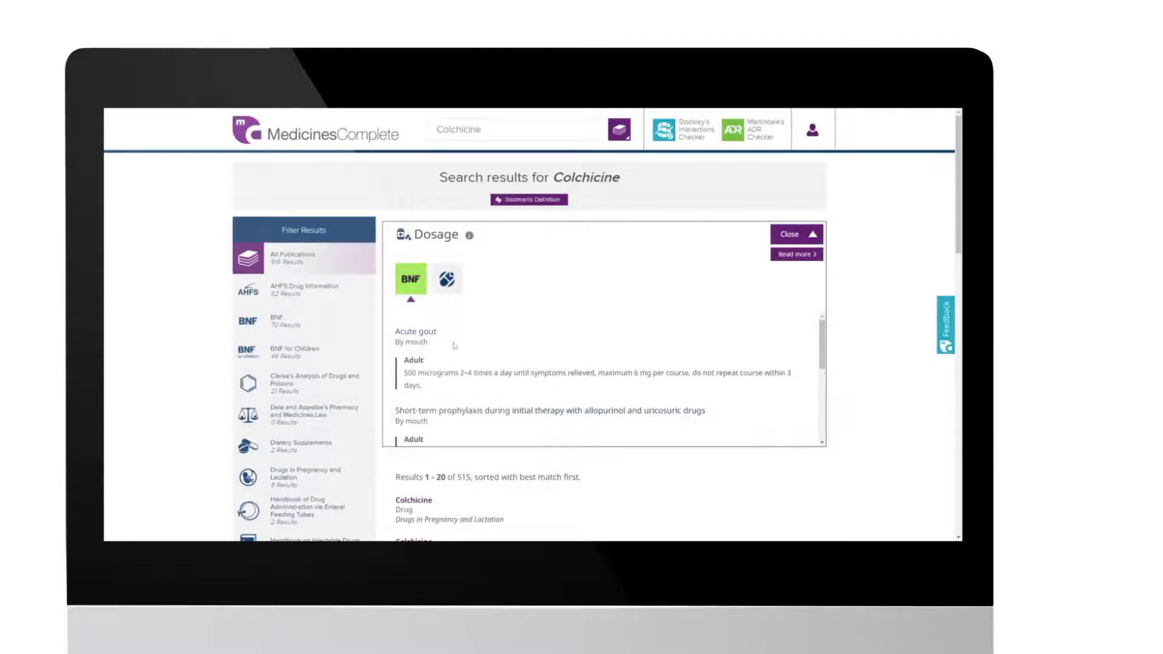
mouse_move(407, 396)
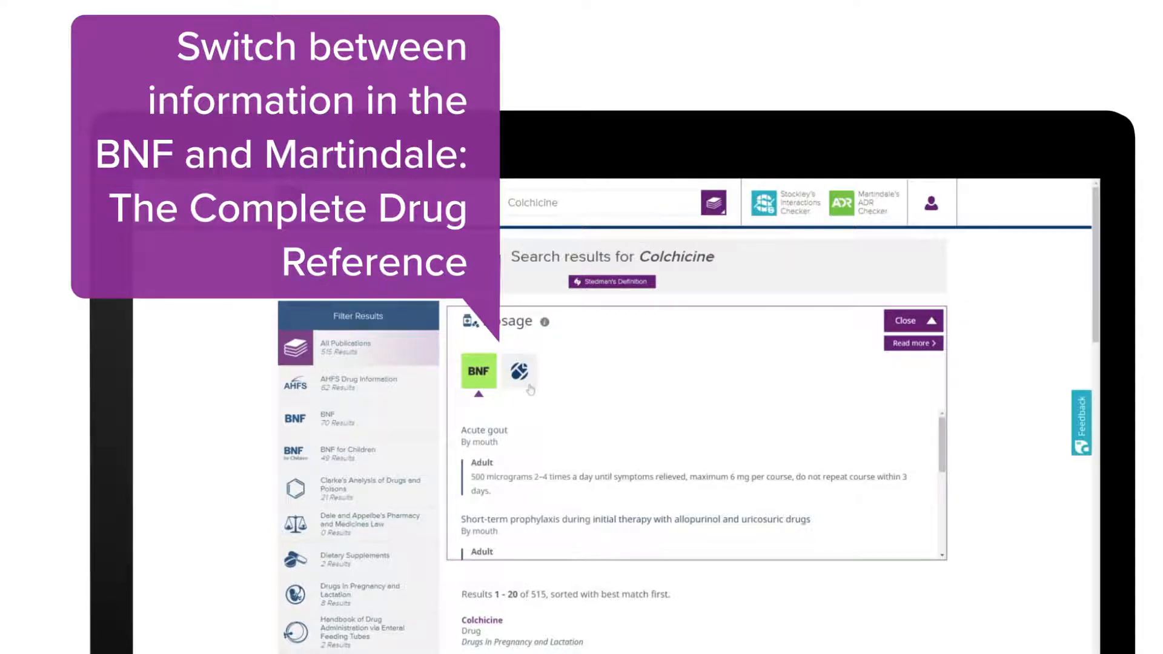
click(518, 373)
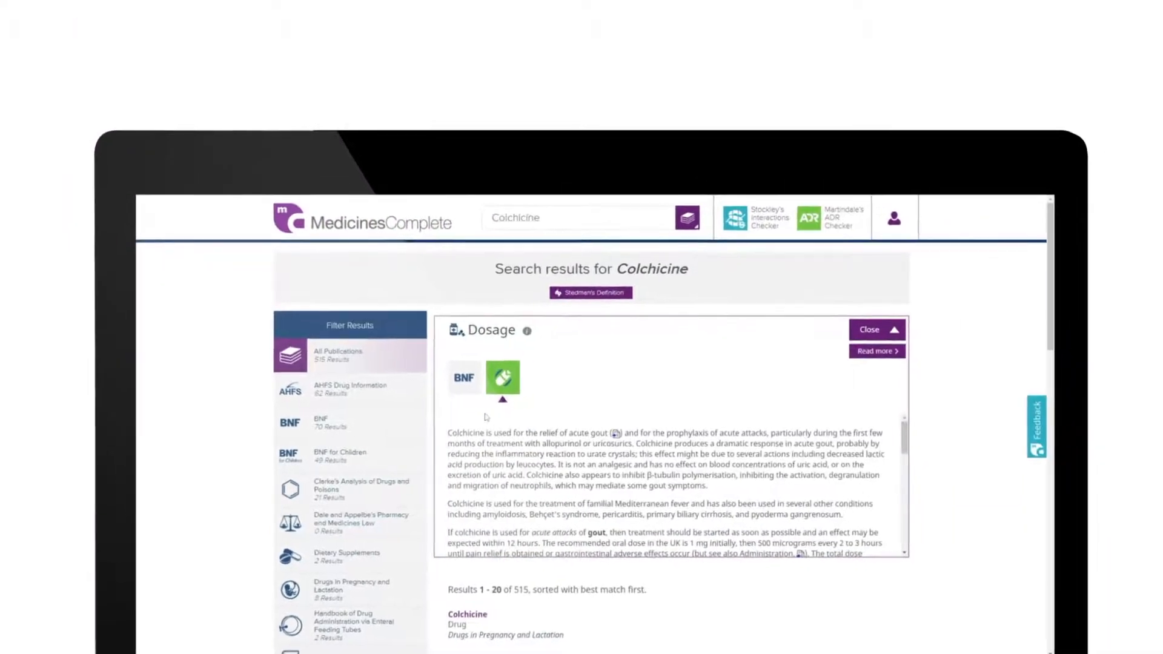
click(873, 330)
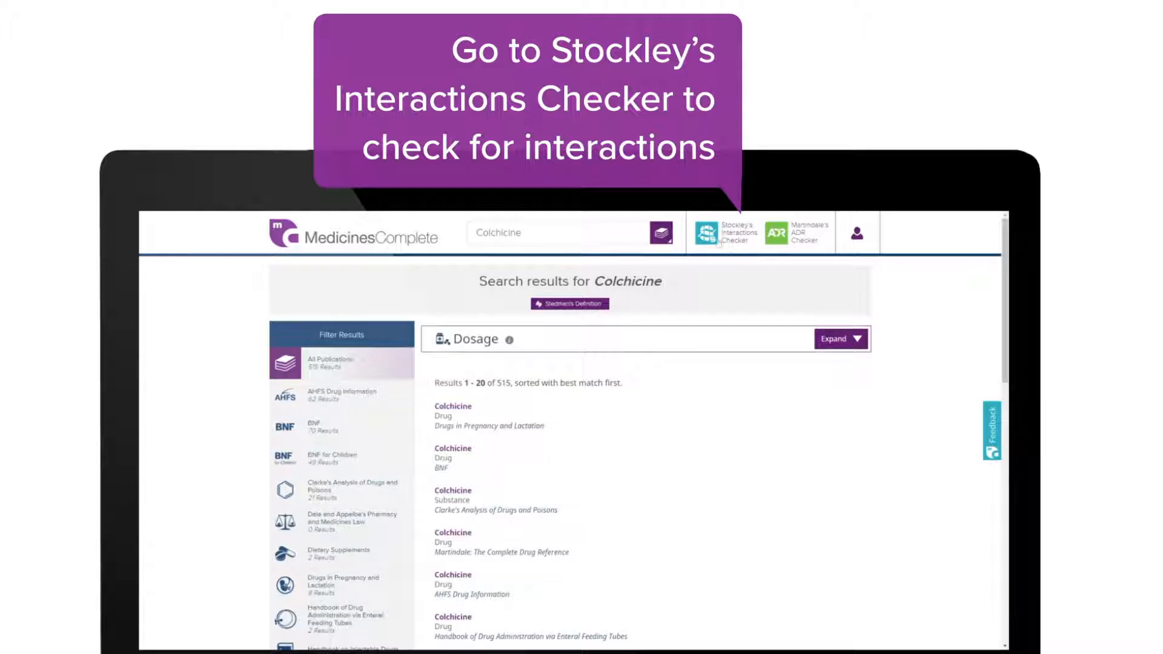
- Check interactions among colchicine, aspirin and atorvastatin in Stockley's Interactions Checker
click(706, 232)
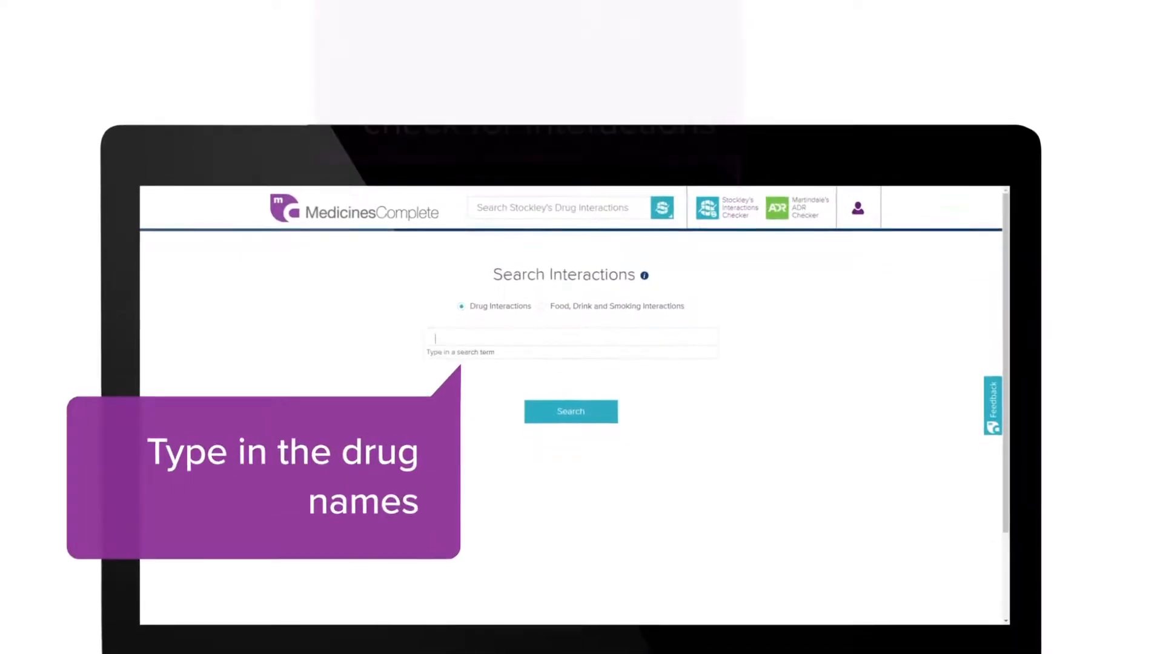
text(cold)
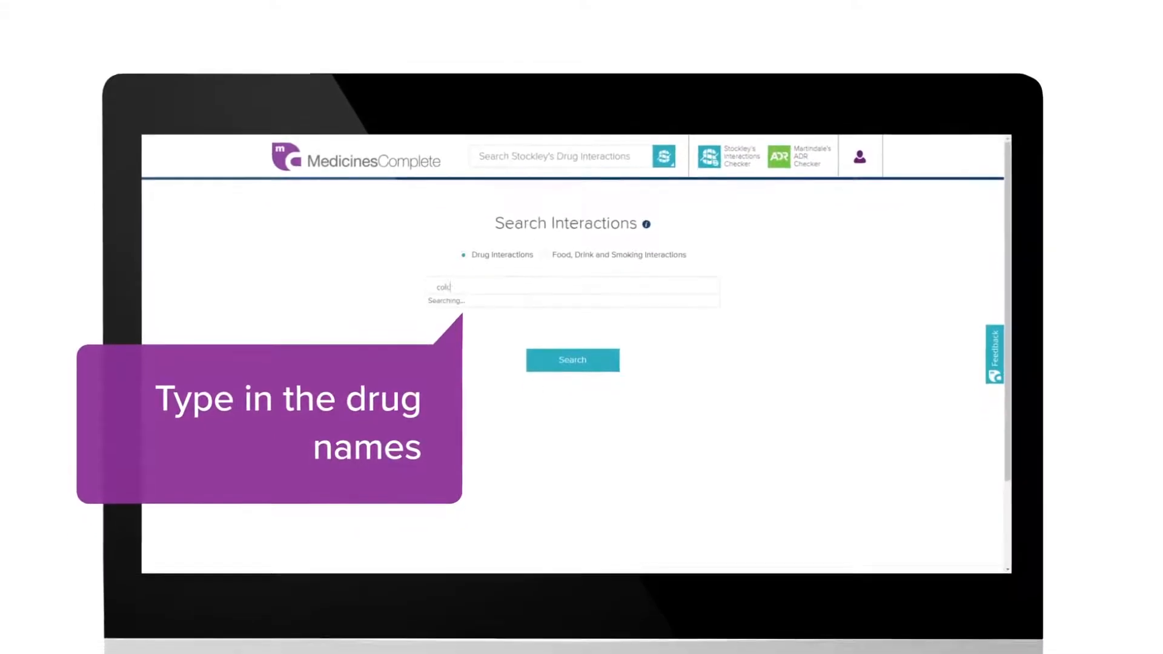
text(colchicine aspirin)
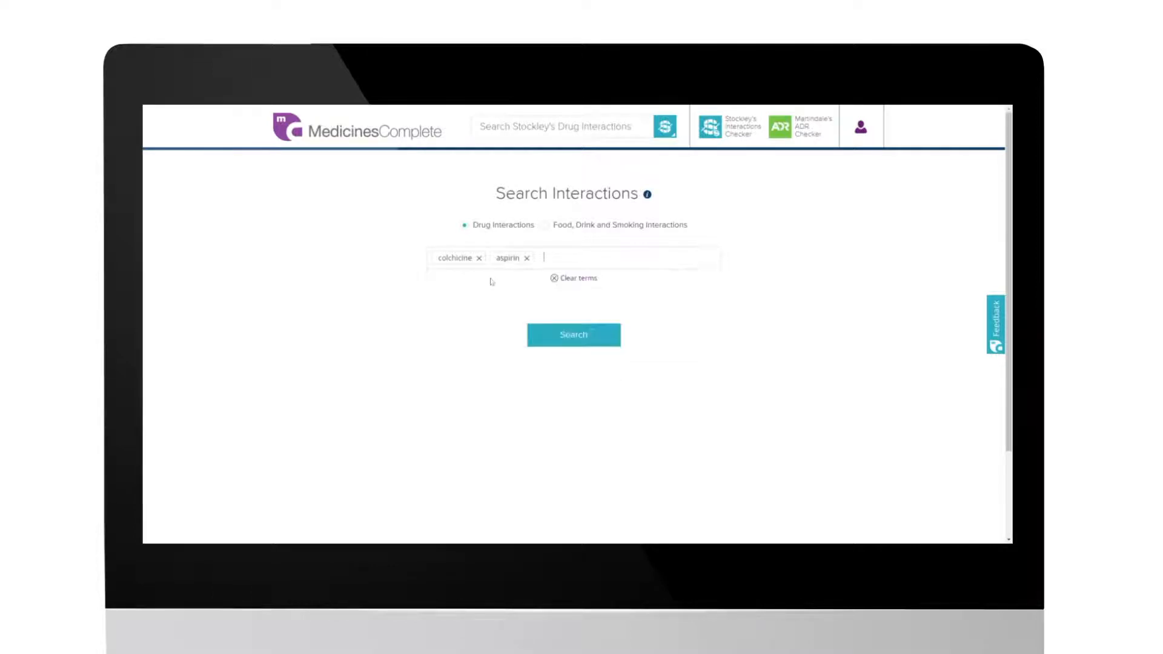
text(atorvastatin)
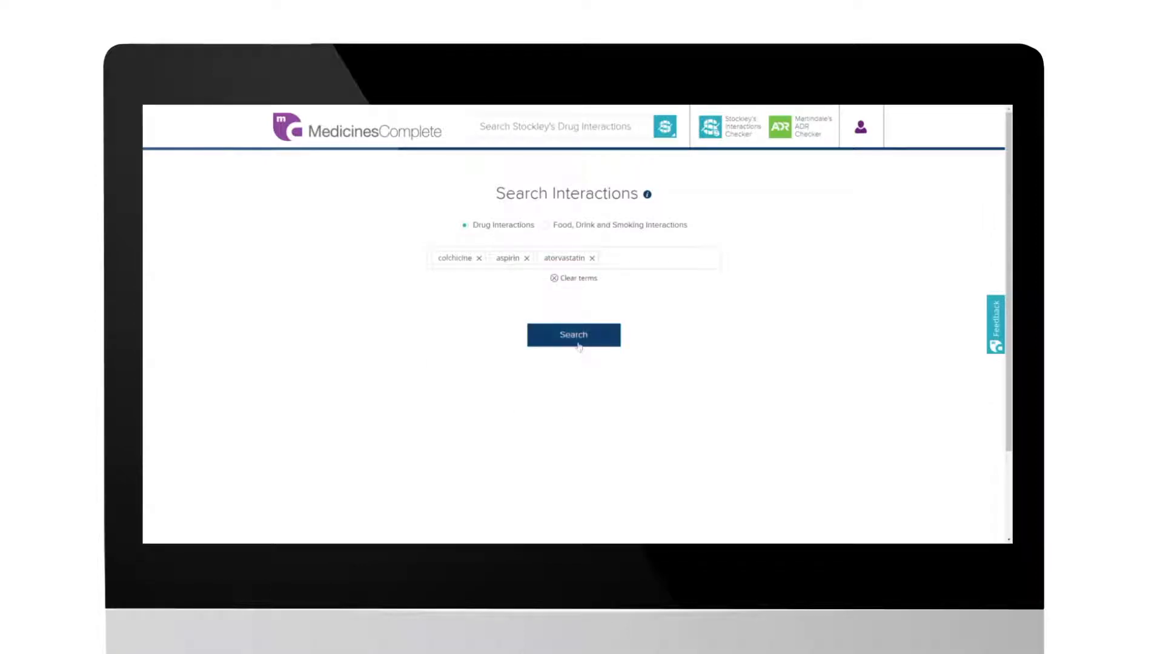
click(573, 335)
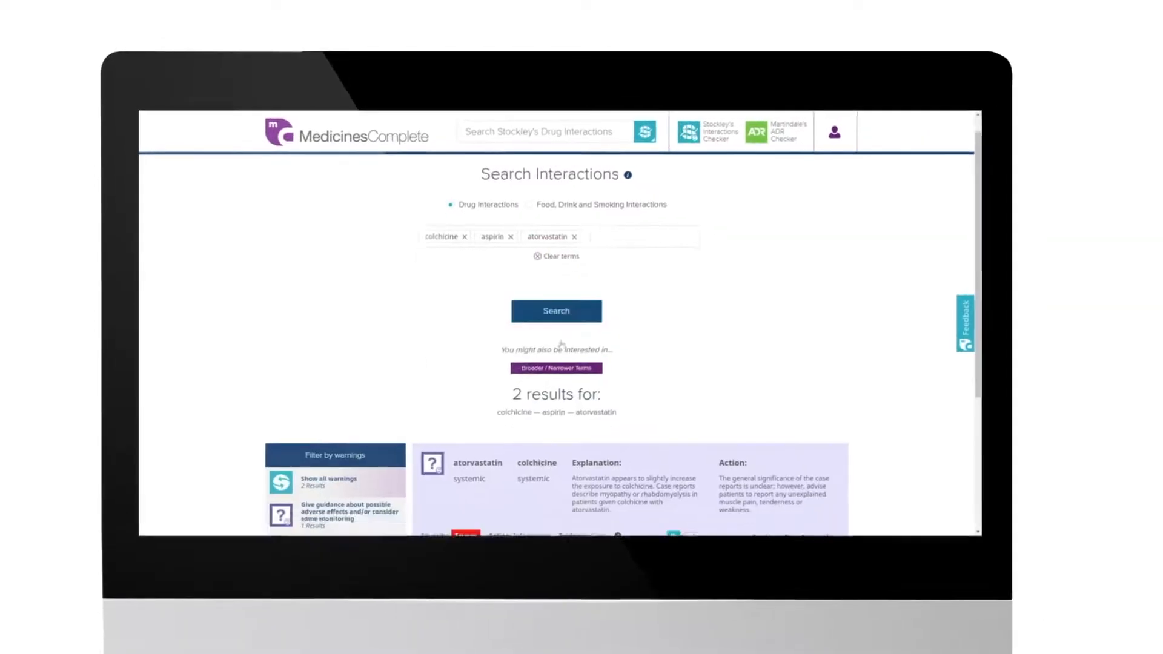
scroll(down, 3)
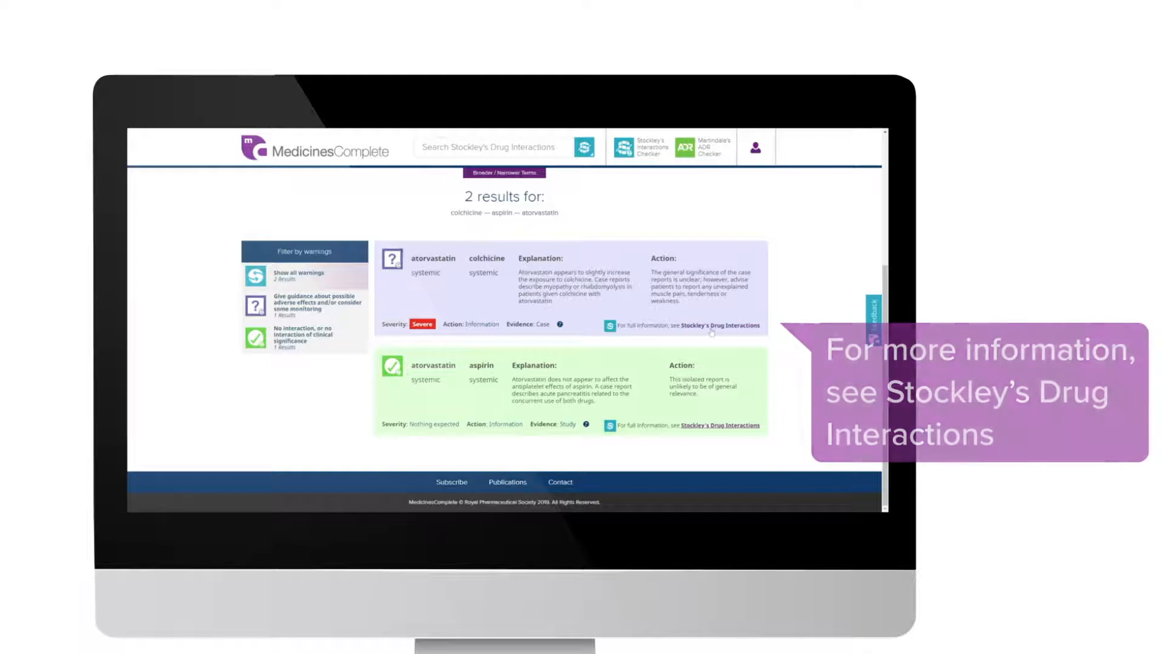
- Read the Stockley's Statins + Colchicine monograph through to its importance and management guidance
click(719, 324)
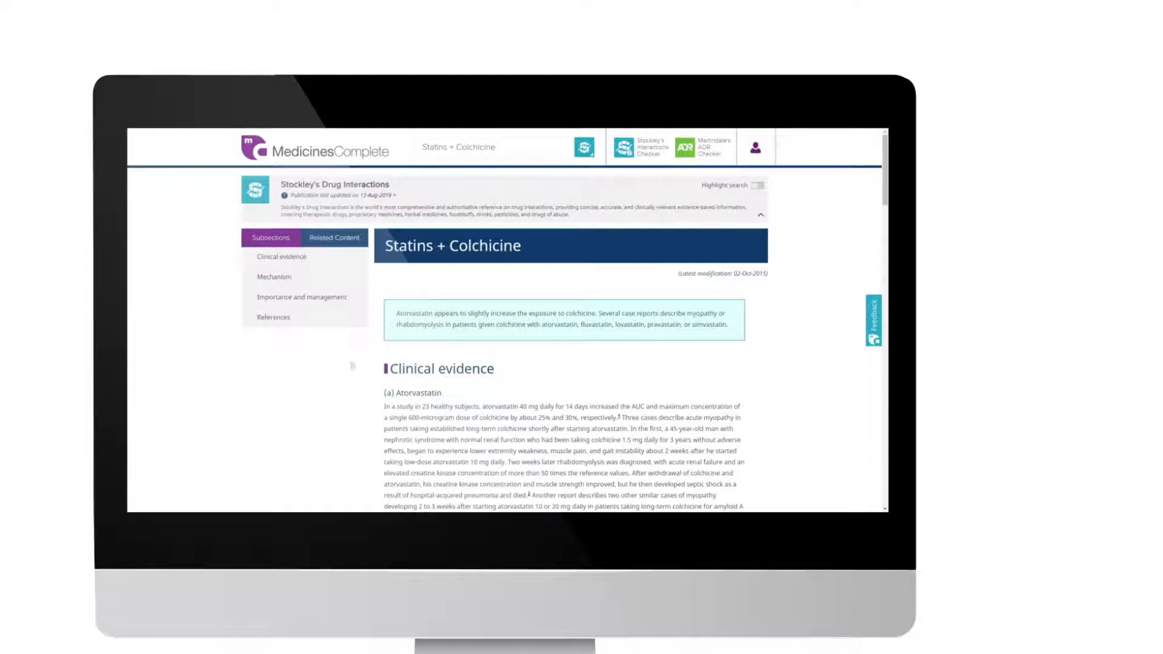
scroll(down, 3)
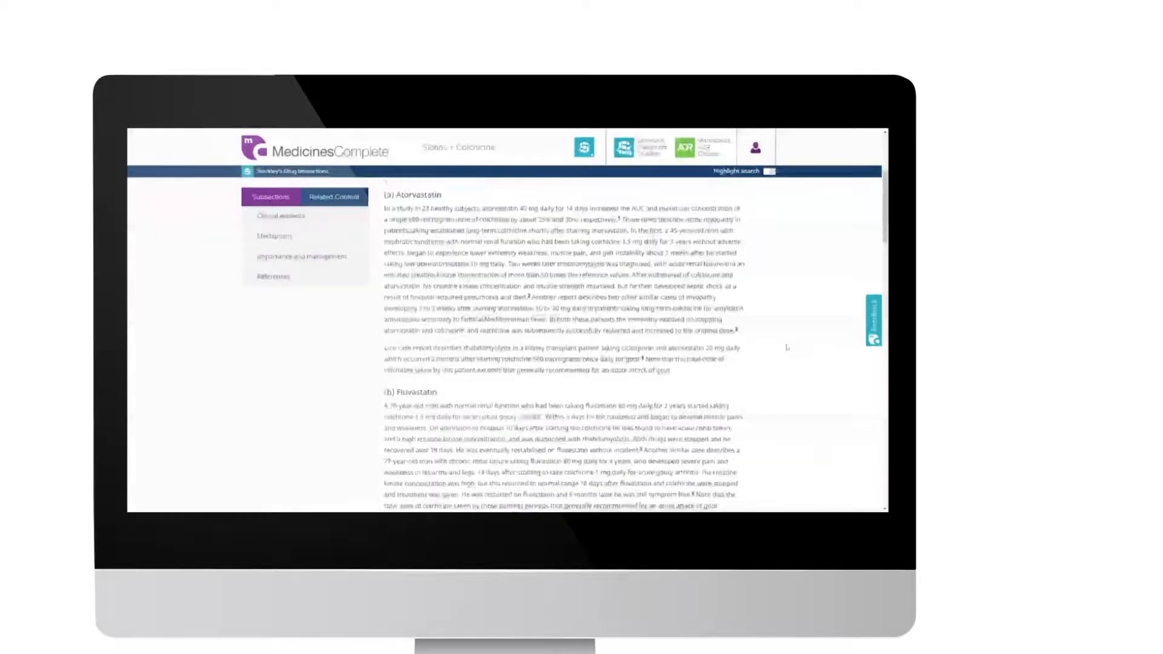
scroll(down, 3)
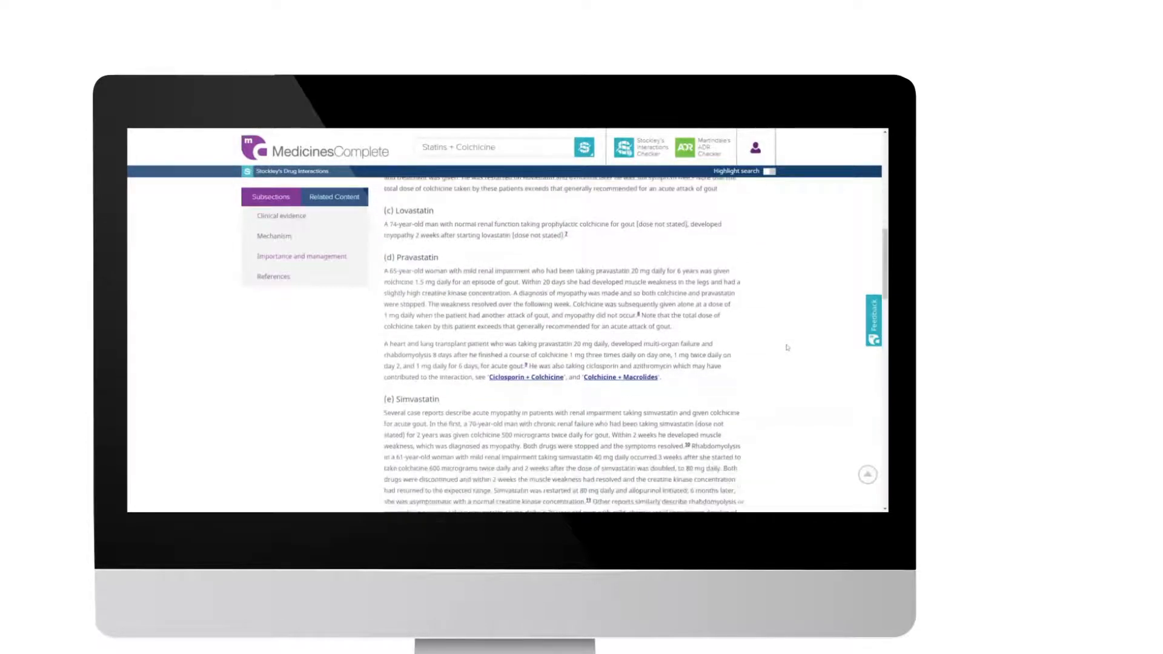
scroll(down, 3)
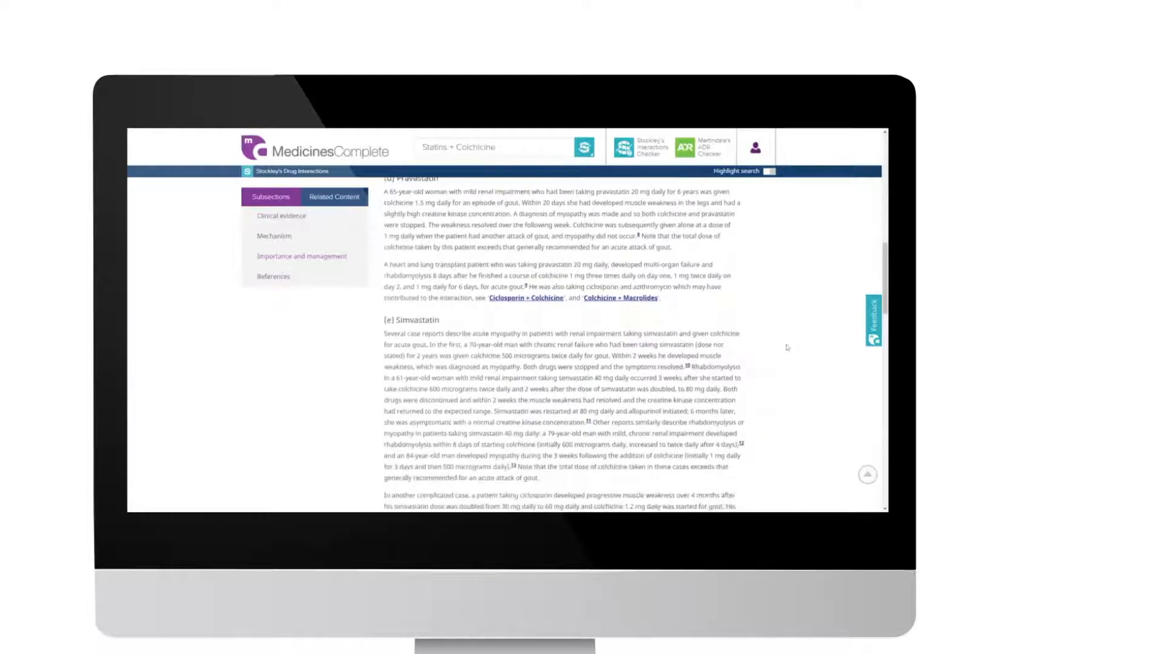
scroll(down, 3)
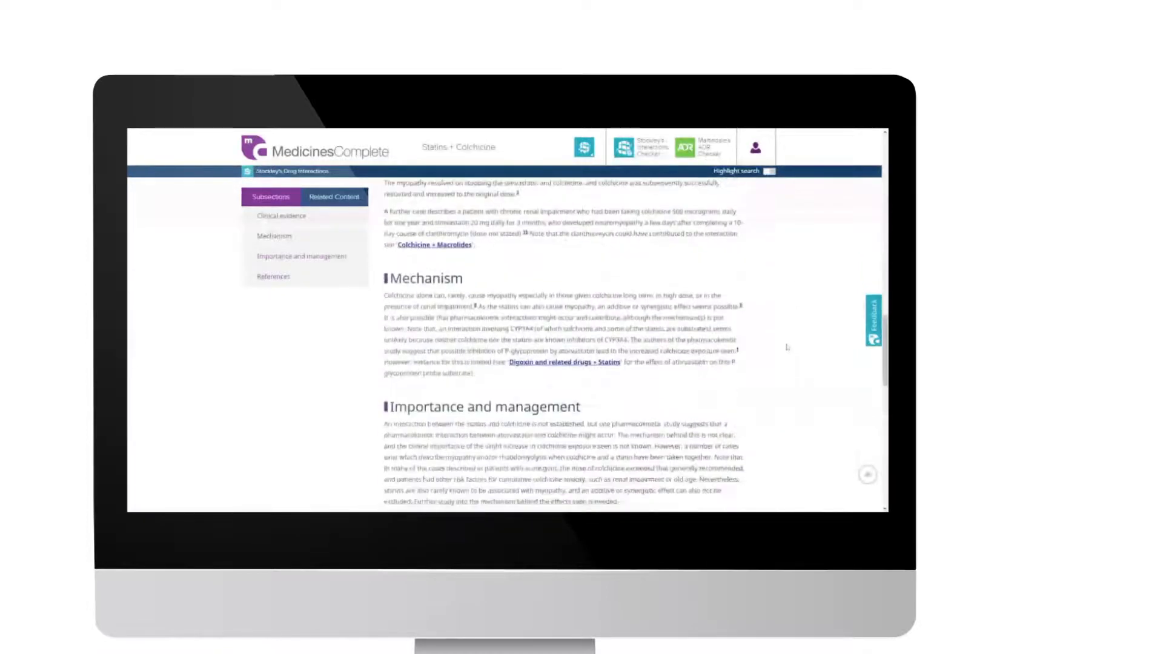
scroll(down, 3)
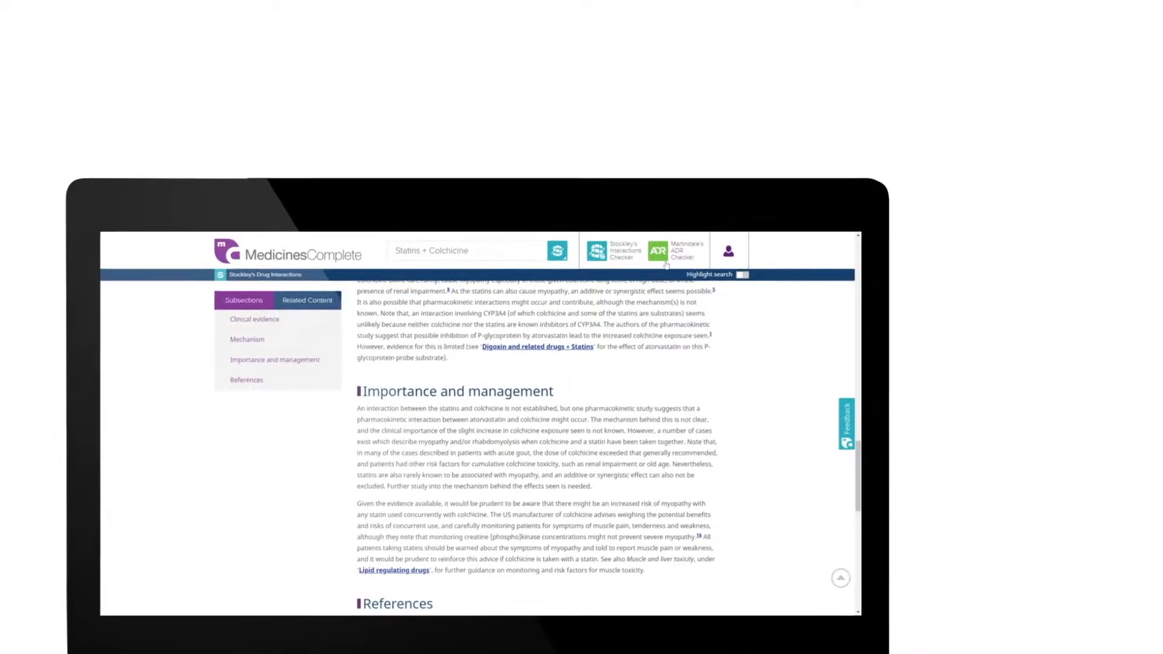
- Search Martindale's ADR Checker for colchicine and review its 21 adverse reactions
click(676, 251)
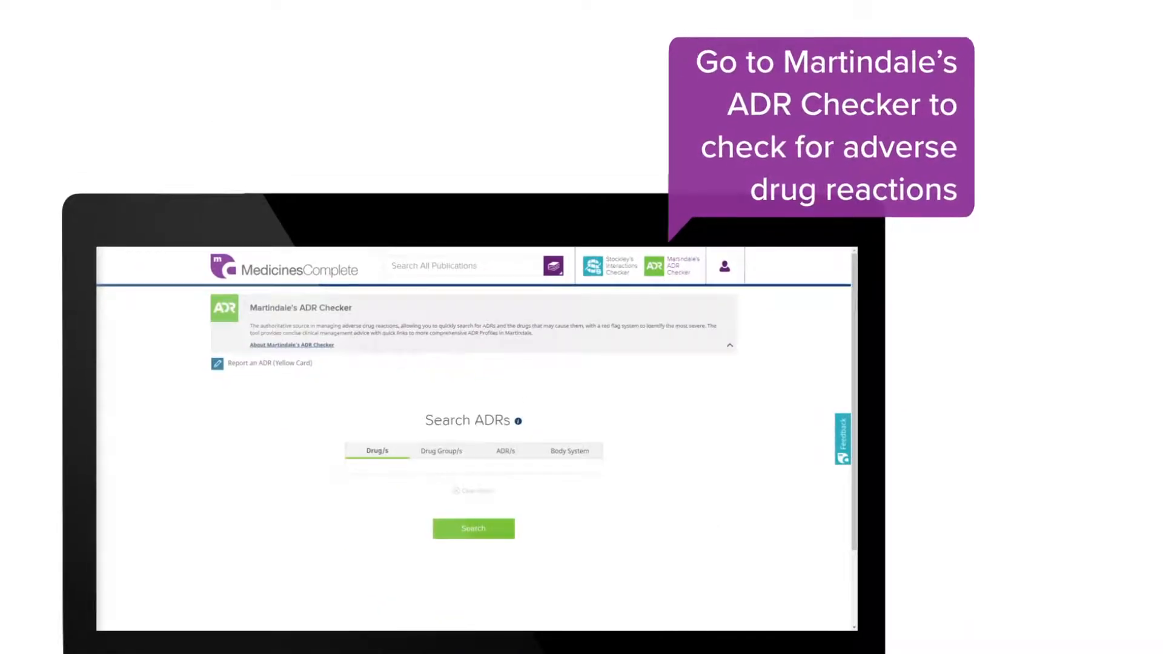
text(colchicine)
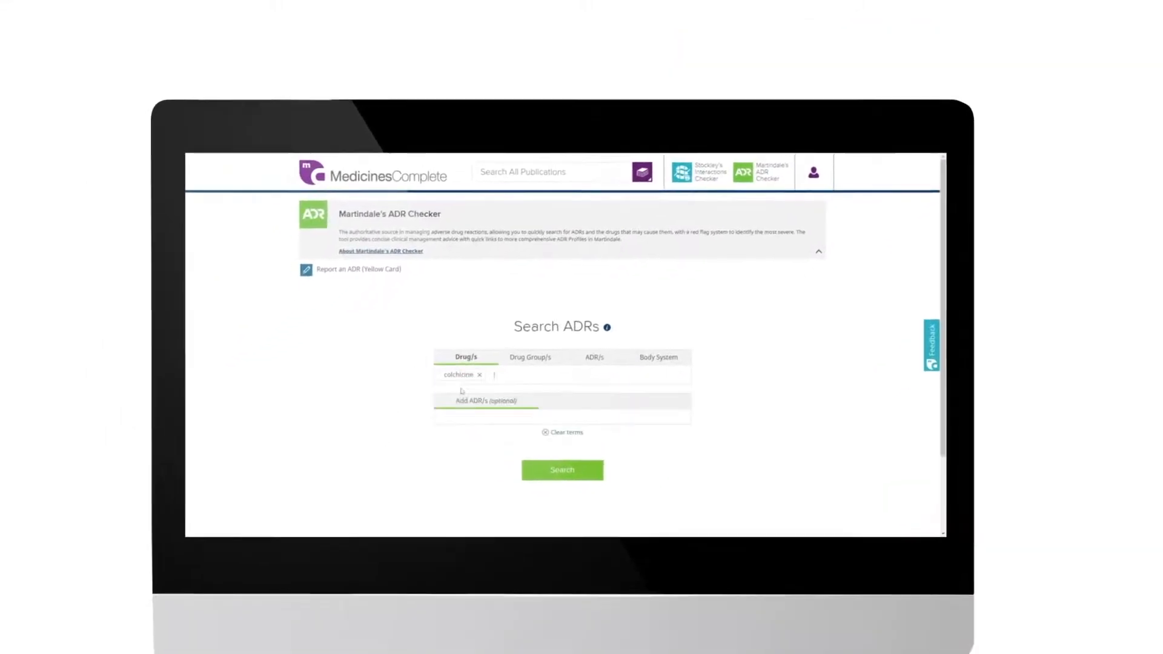
click(584, 447)
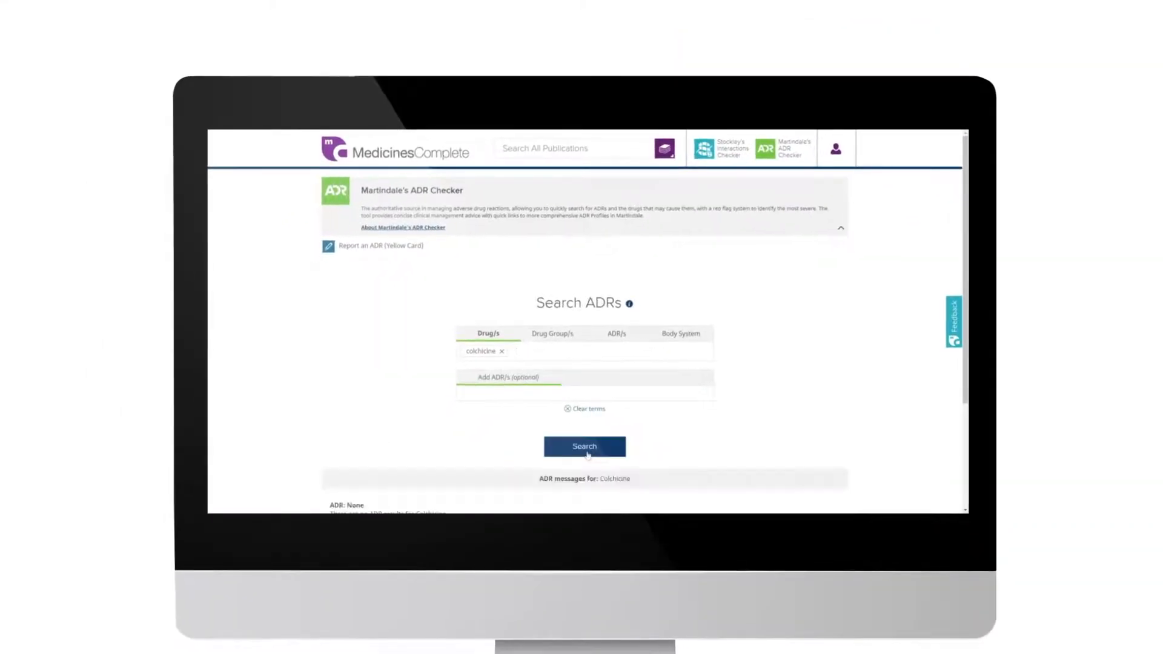
click(583, 446)
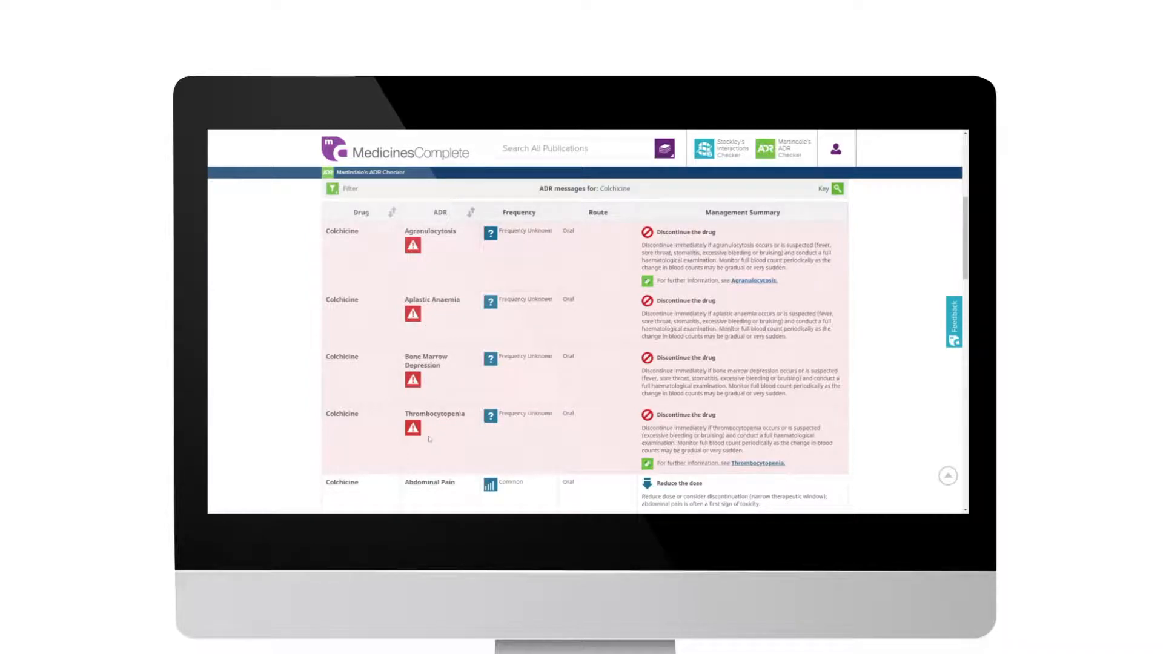
scroll(down, 3)
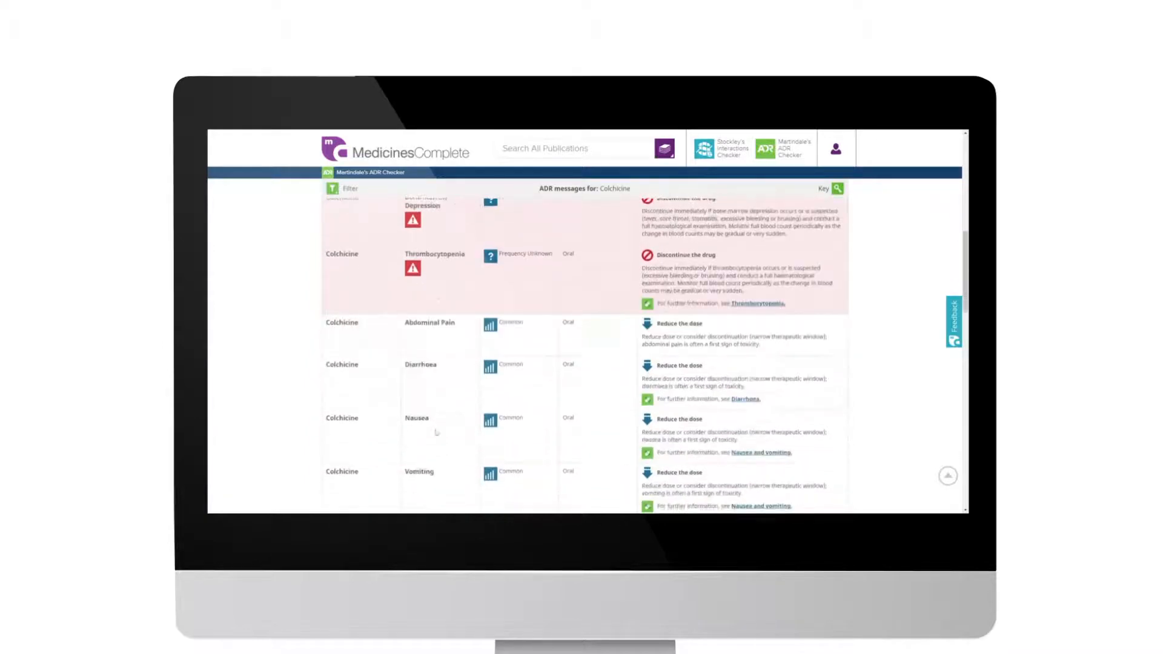
scroll(up, 3)
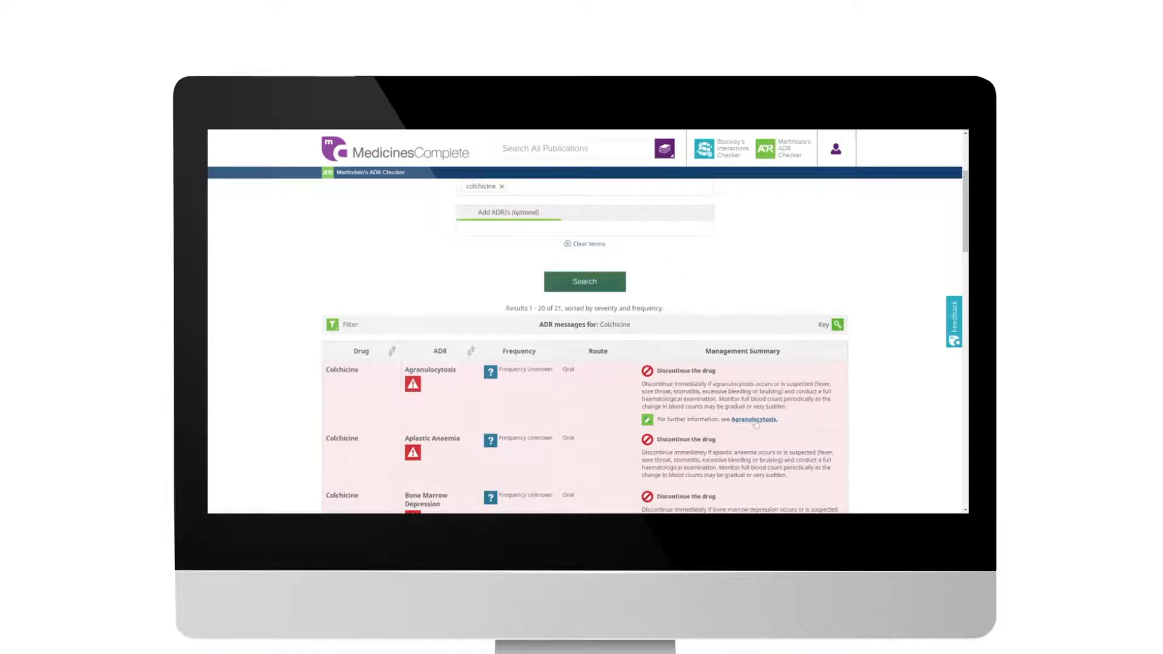
- Open and scroll through the Martindale Agranulocytosis monograph
click(754, 419)
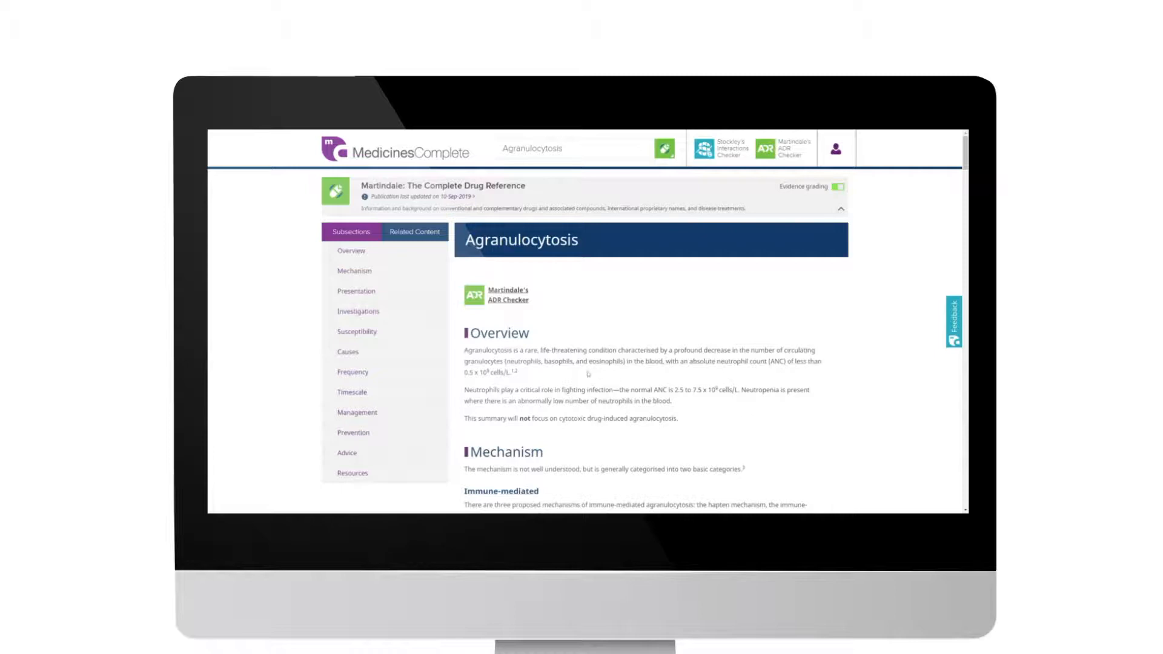
scroll(down, 3)
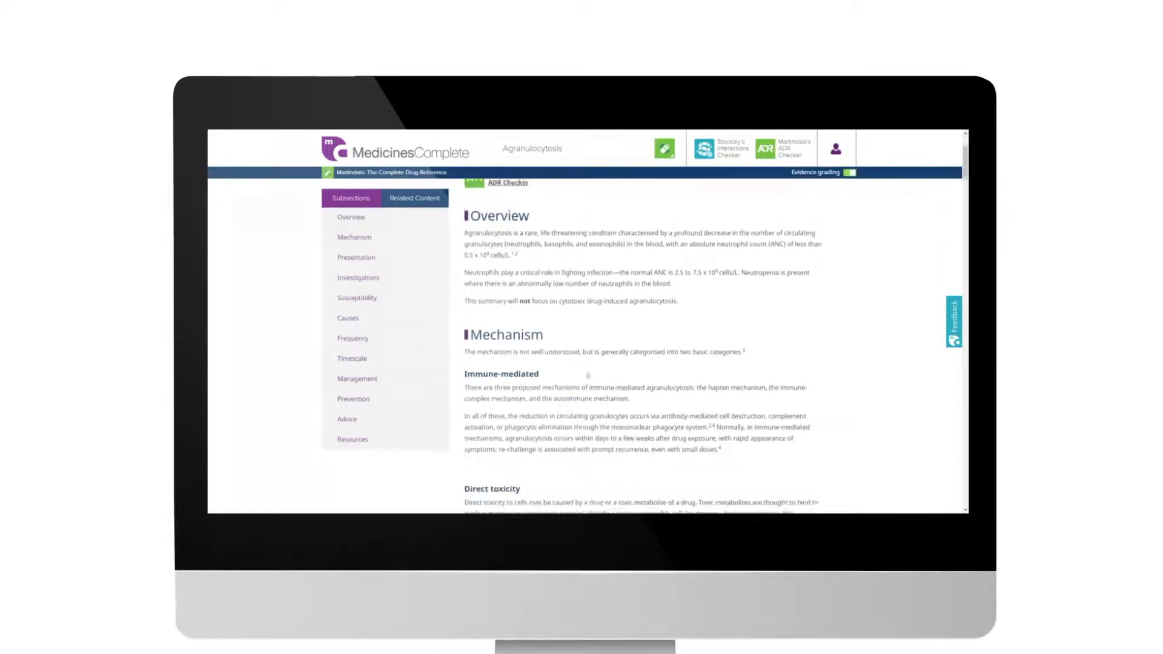
scroll(down, 3)
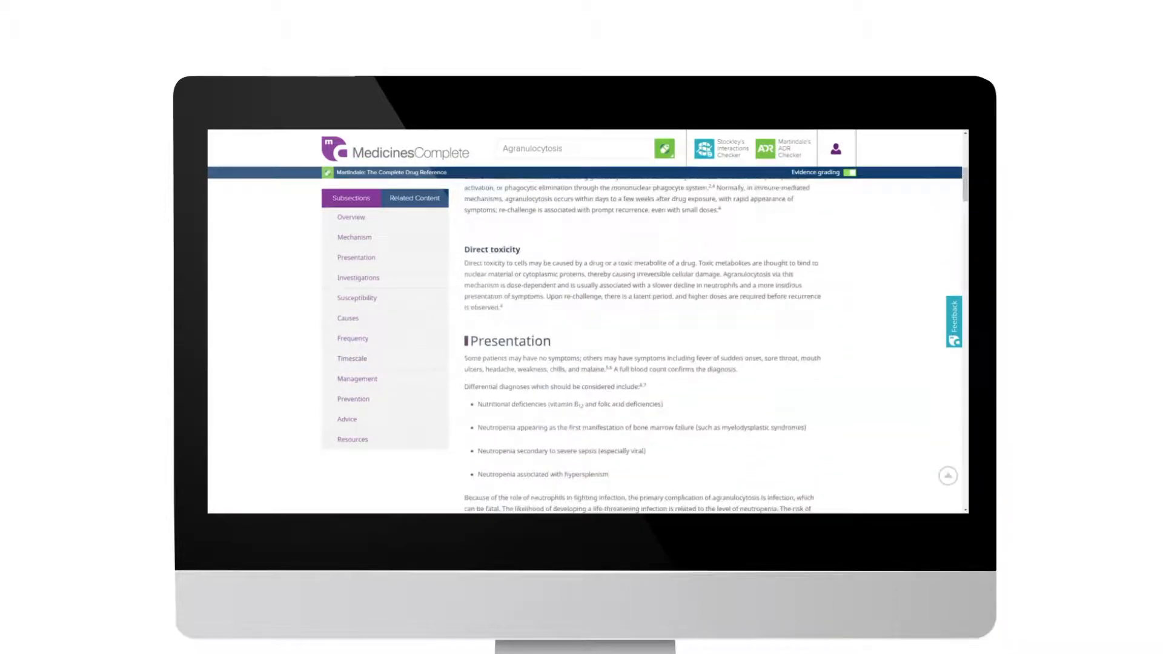
scroll(down, 3)
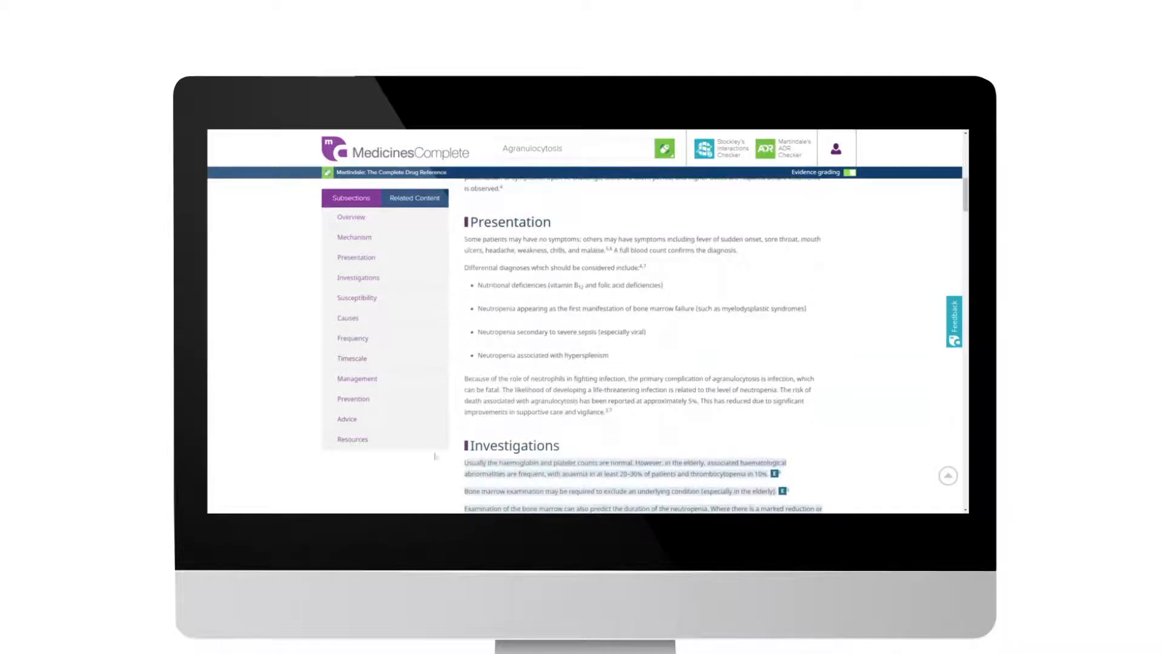
- Jump to and read the monograph's Management subsection
click(357, 378)
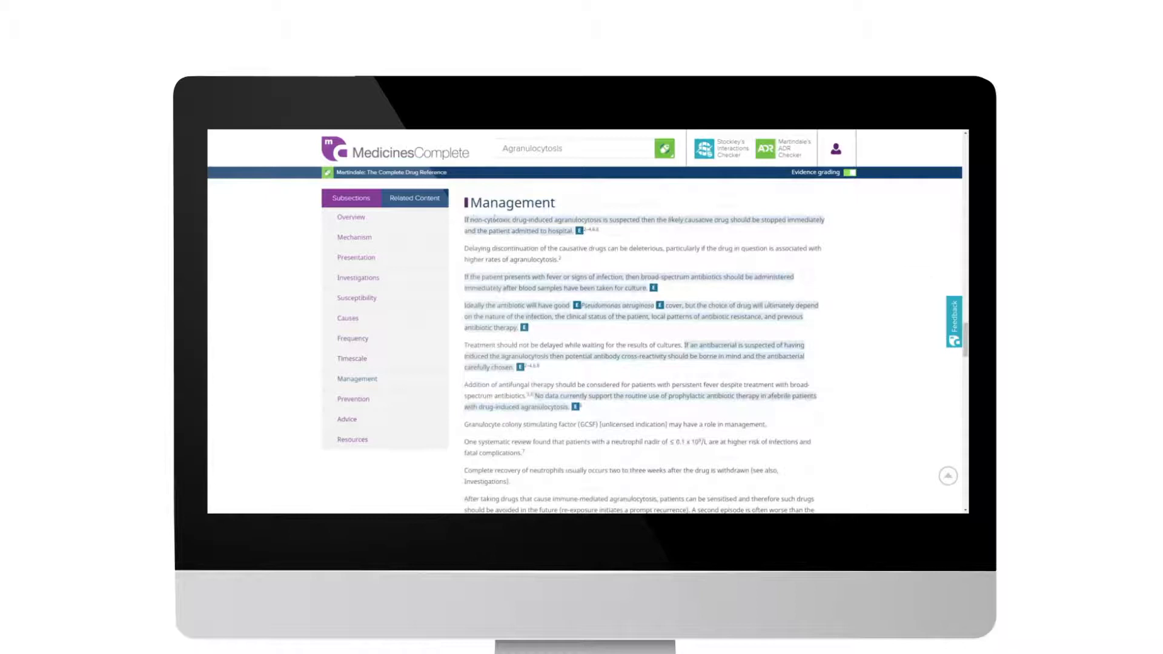
scroll(down, 3)
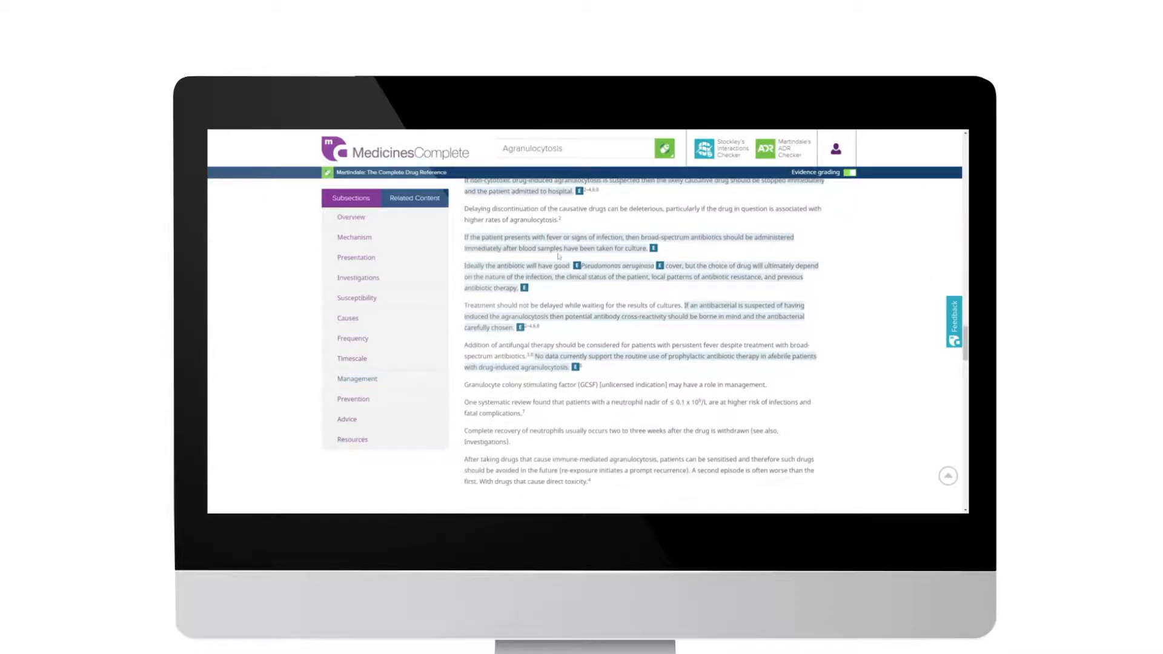
scroll(down, 3)
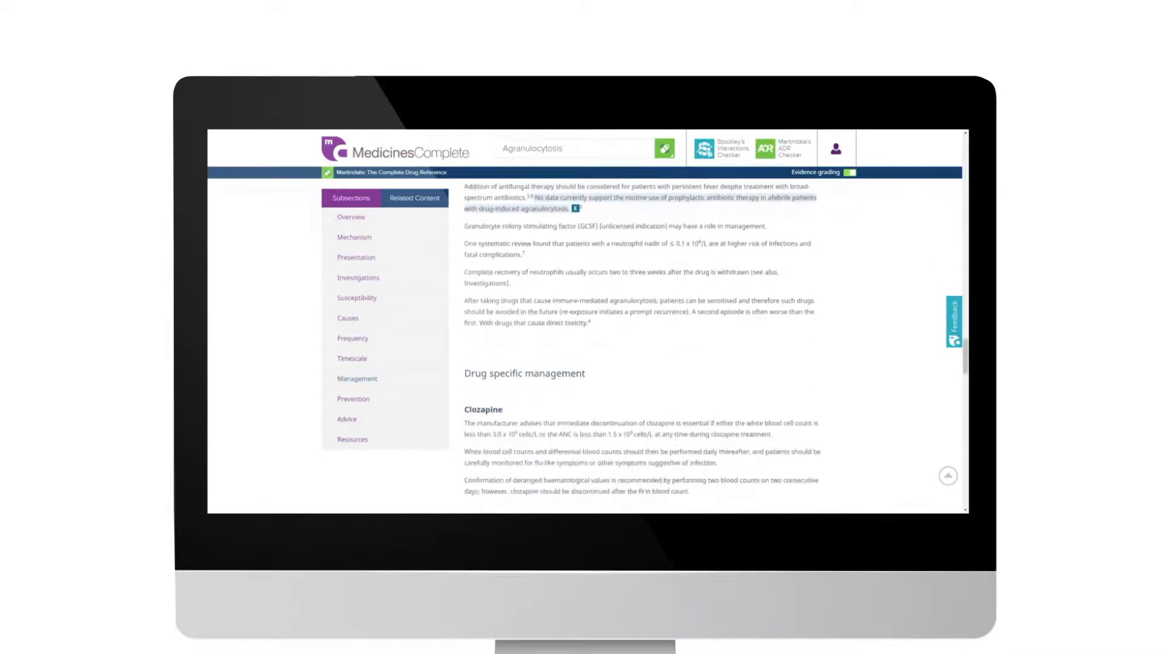
scroll(up, 3)
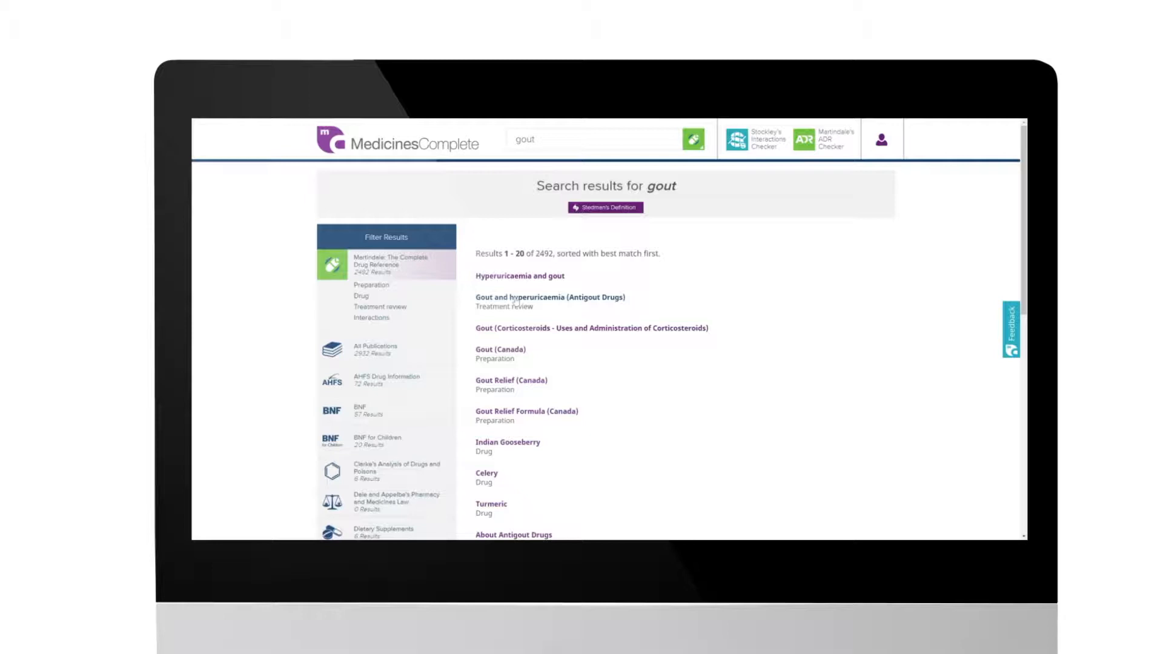
- Open 'Gout and hyperuricaemia (Antigout Drugs)', then its related BNF Gout treatment summary
click(549, 298)
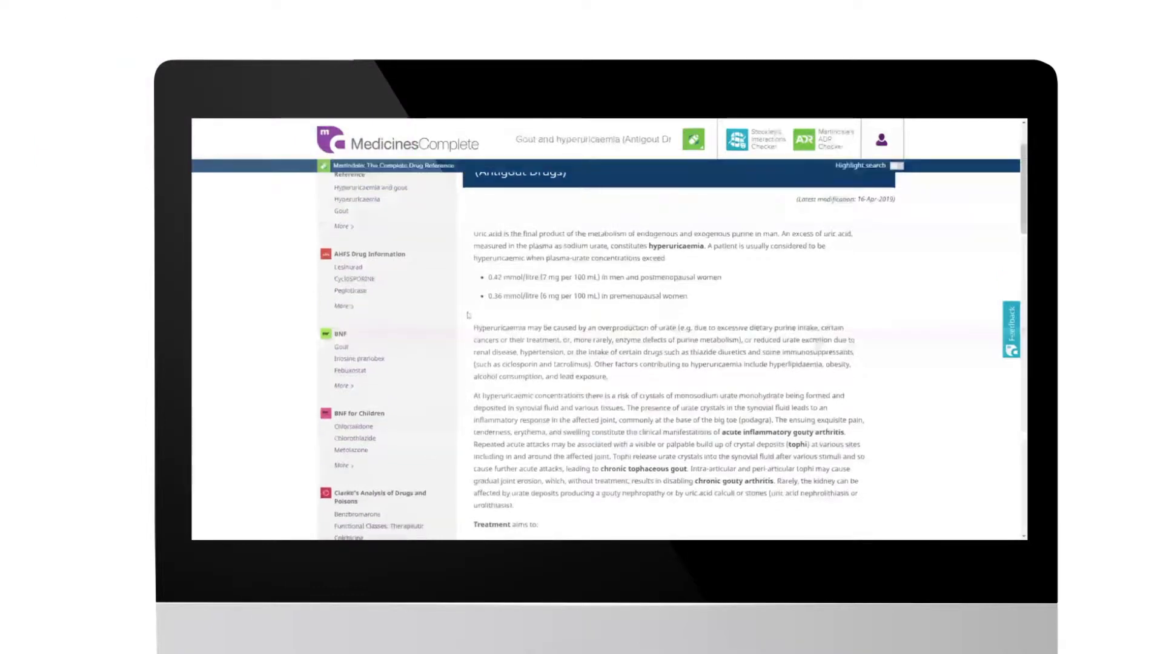
scroll(up, 3)
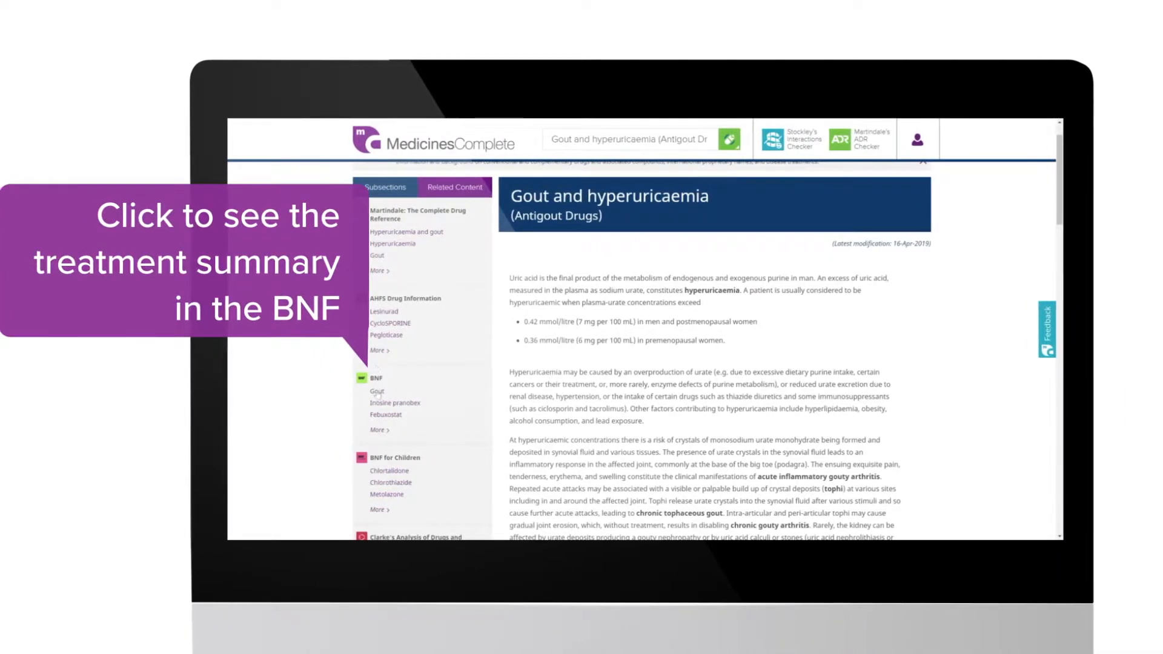
click(376, 391)
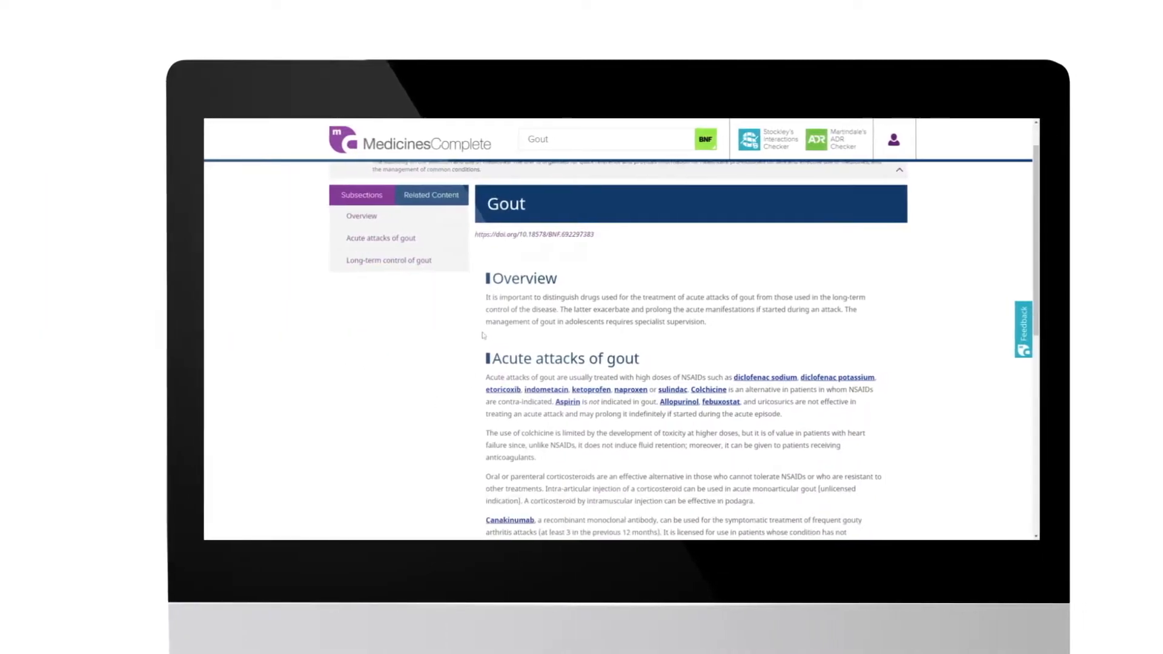
scroll(down, 3)
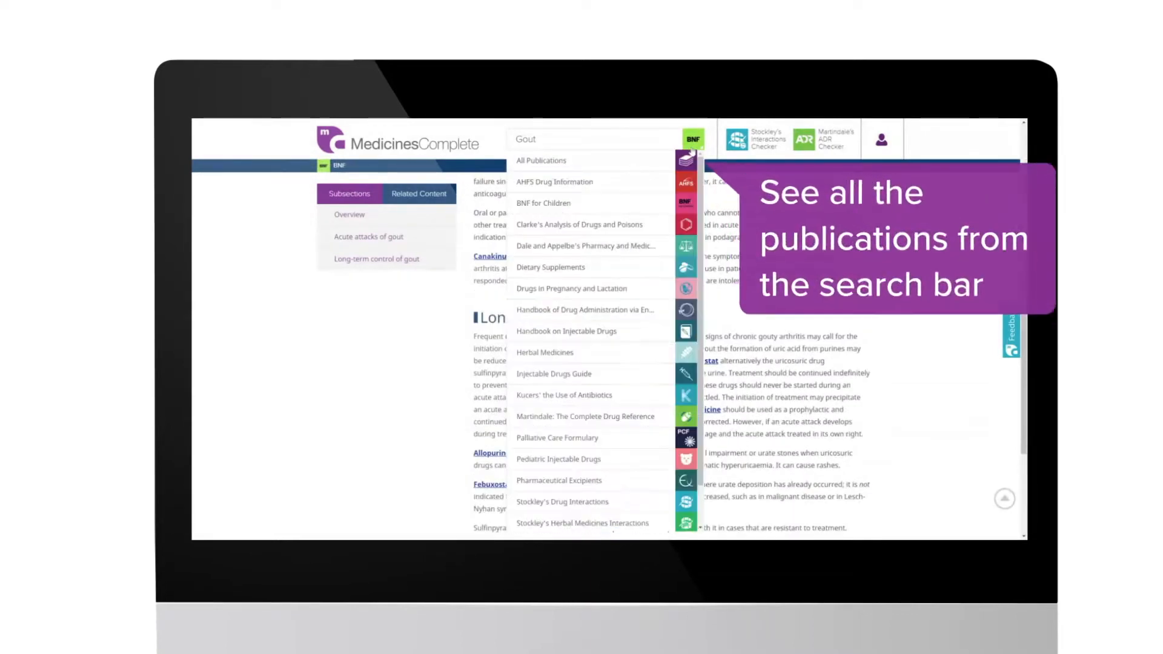
mouse_move(586, 245)
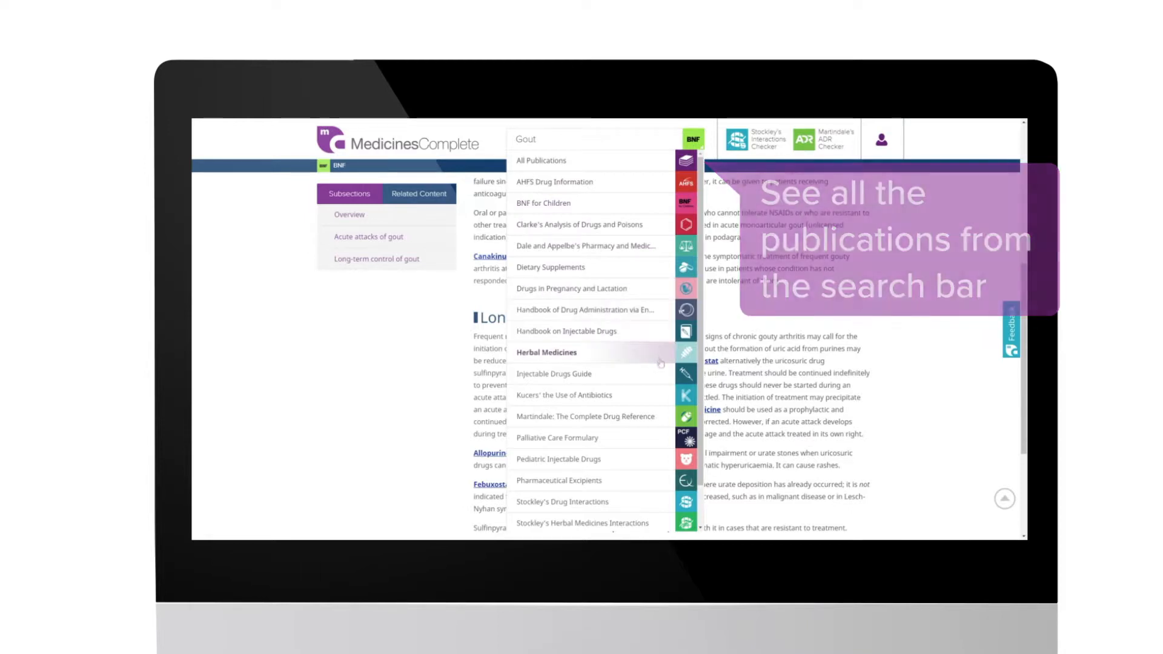
mouse_move(590, 416)
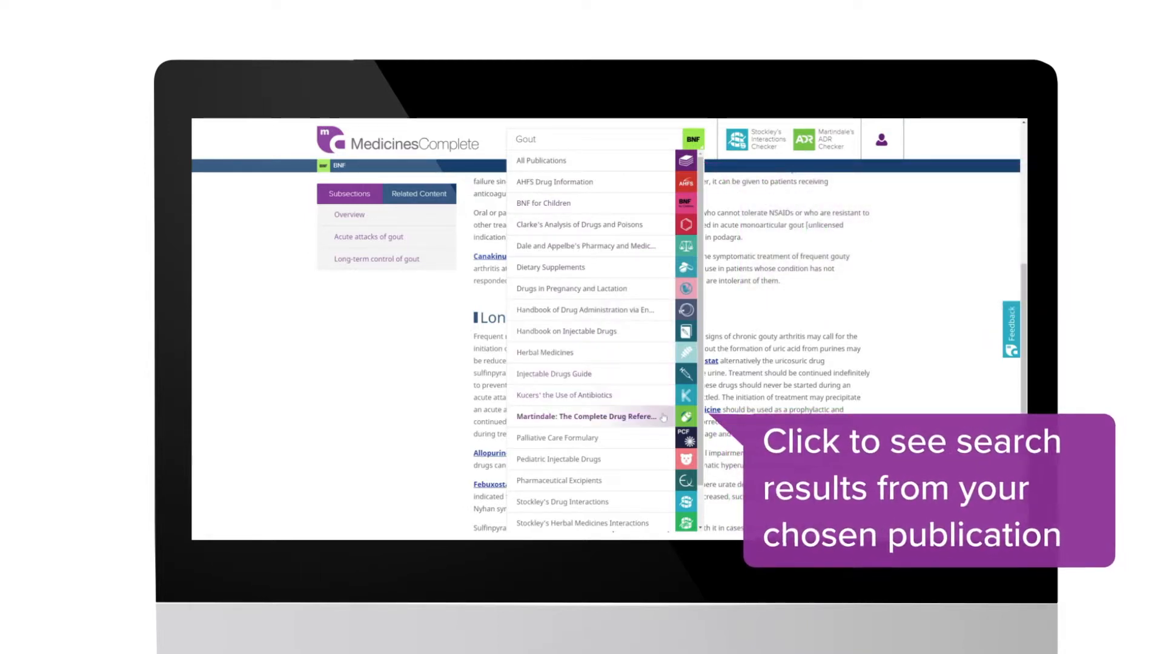